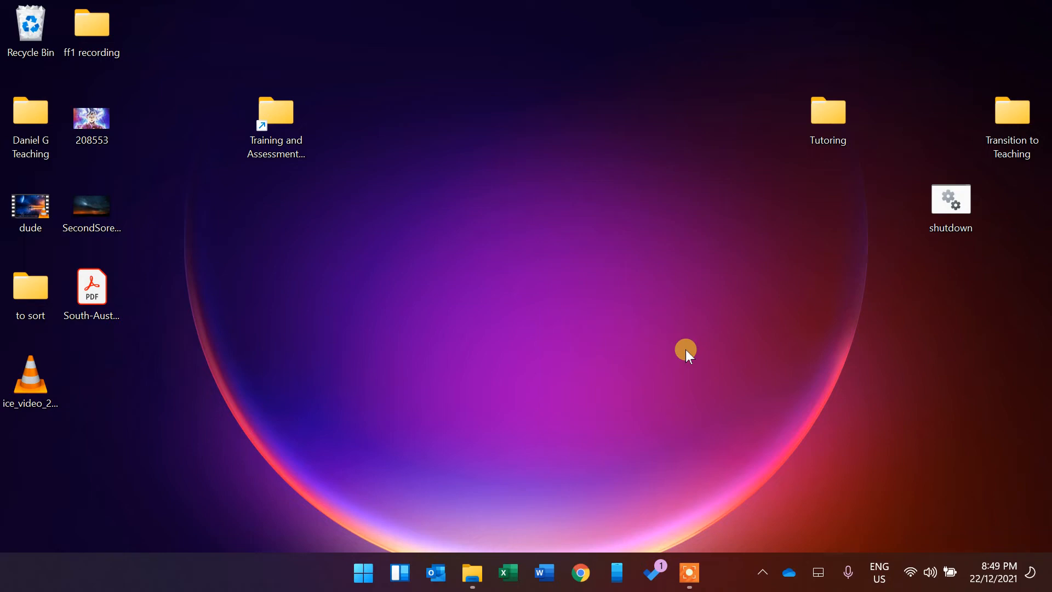
pyautogui.moveTo(329, 357)
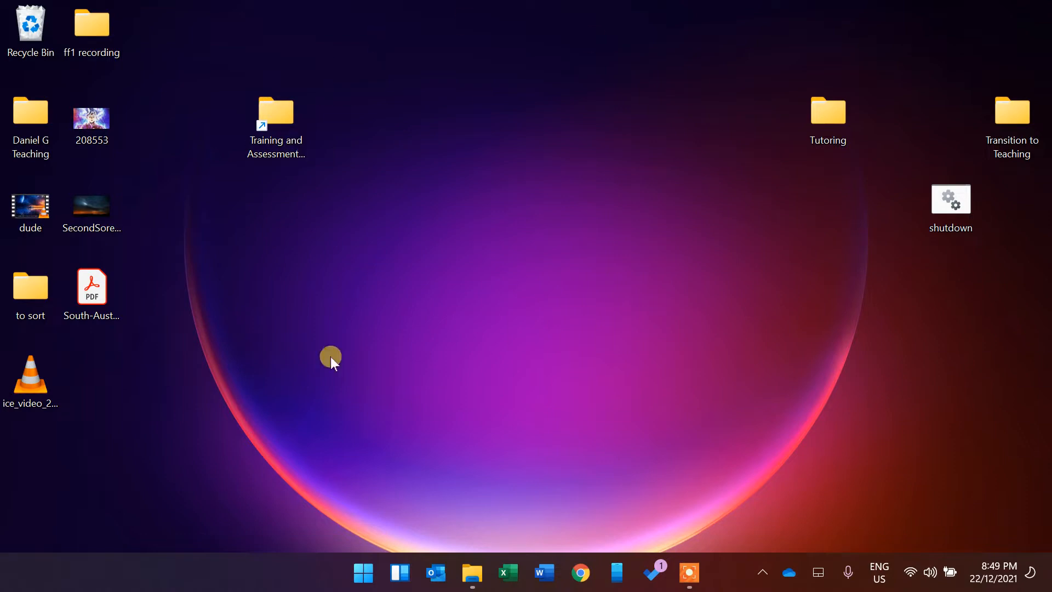
pyautogui.moveTo(845, 55)
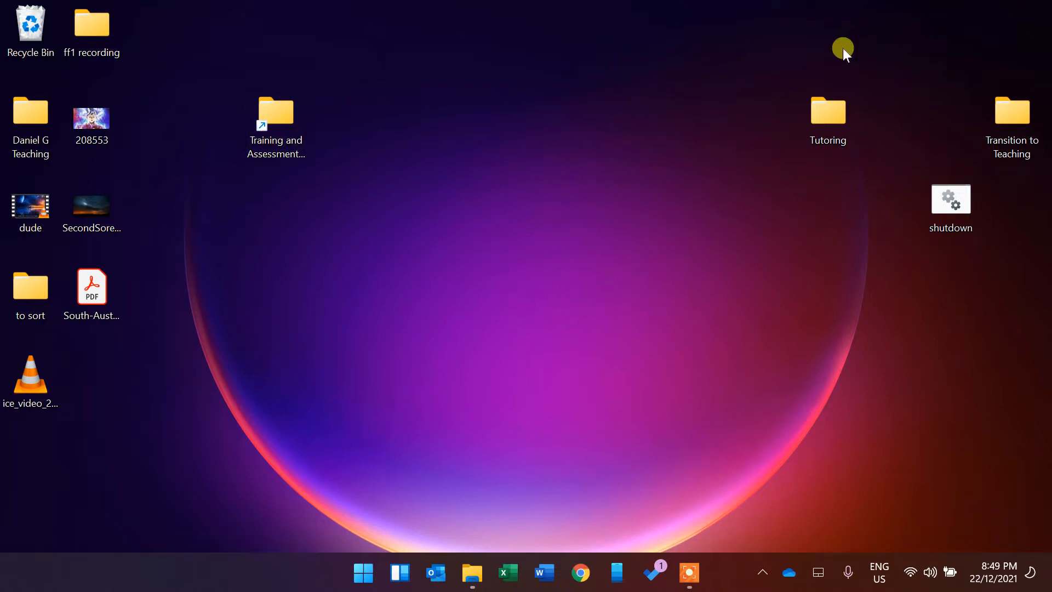
pyautogui.moveTo(582, 298)
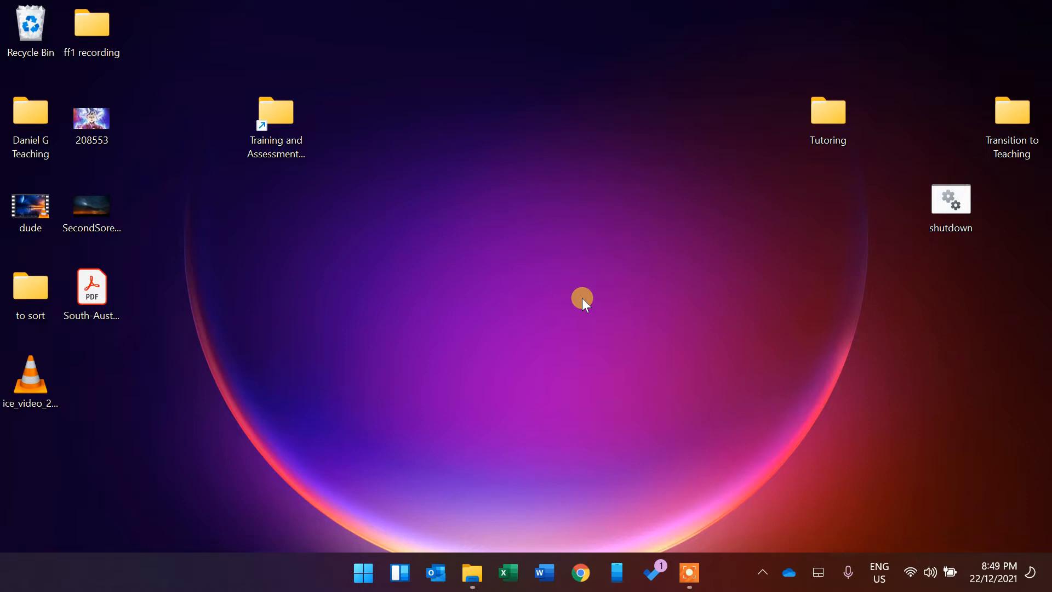
# Step: Launch Microsoft Store from Start and search 'lively' to find the Lively Wallpaper listing
pyautogui.click(362, 572)
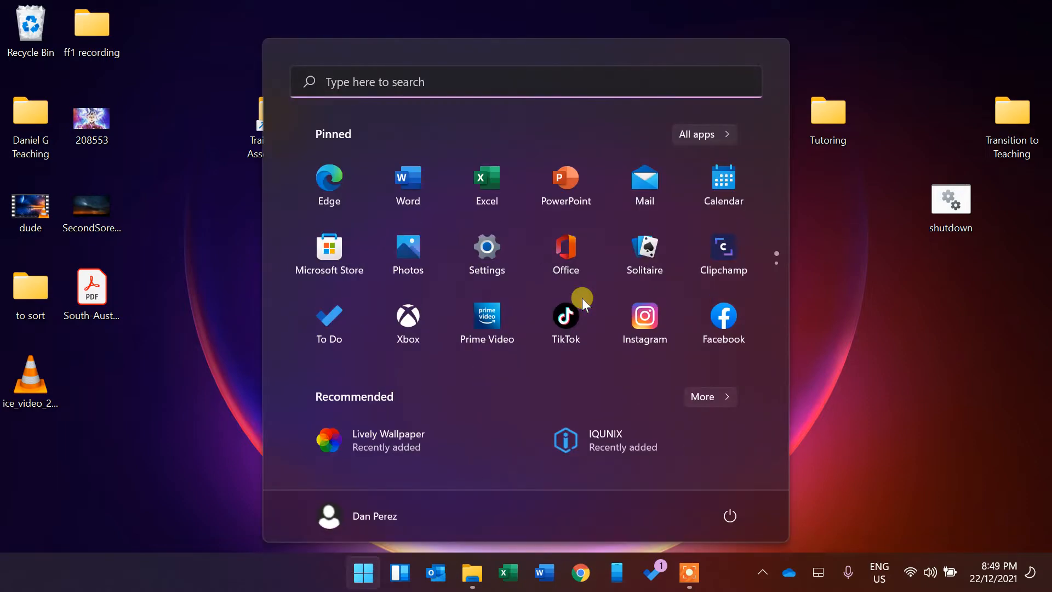
pyautogui.write('stor')
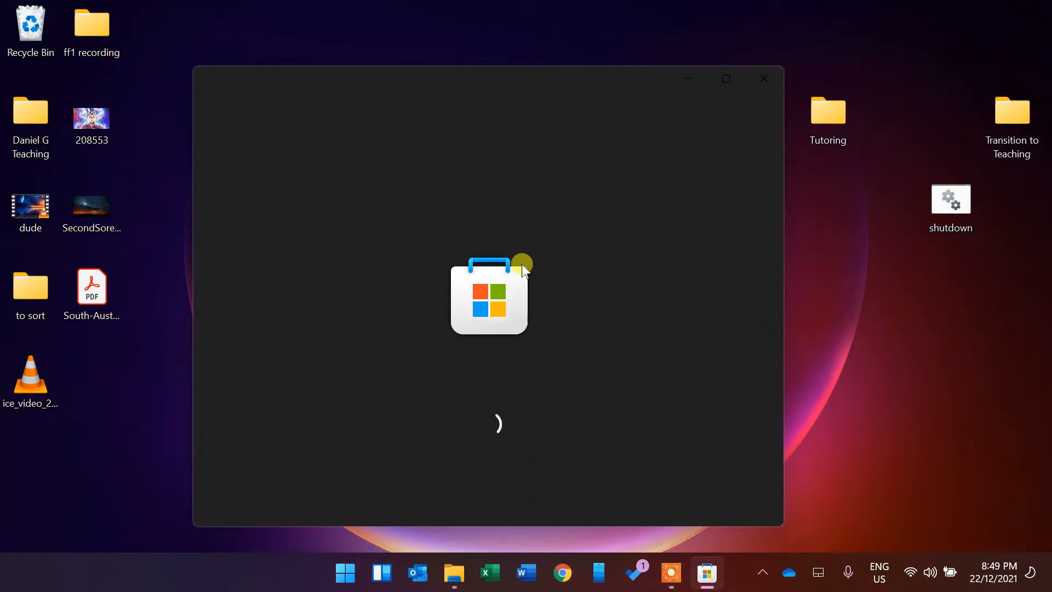
pyautogui.moveTo(638, 310)
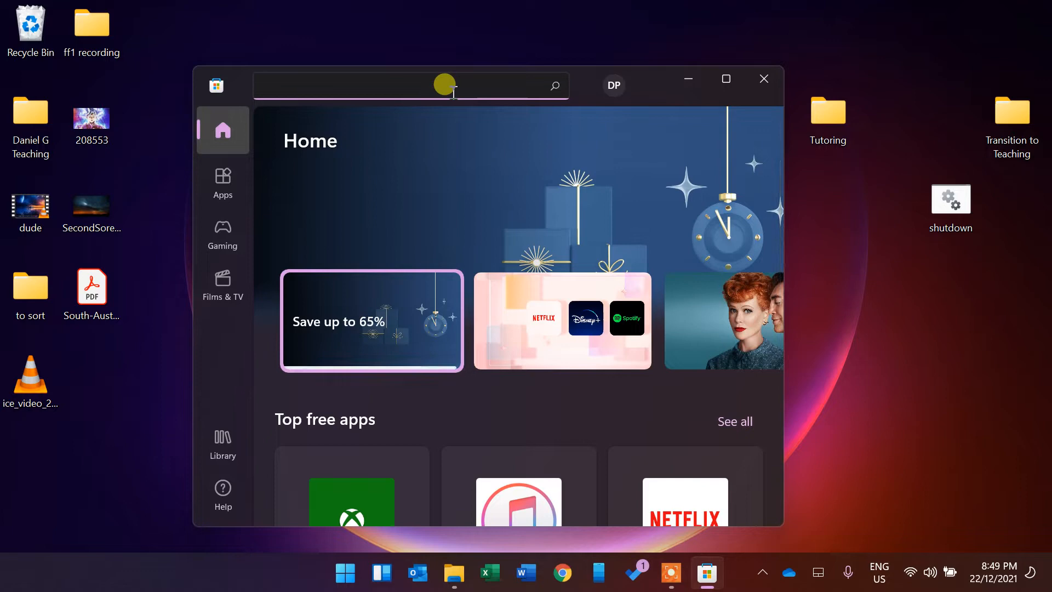
pyautogui.write('lively')
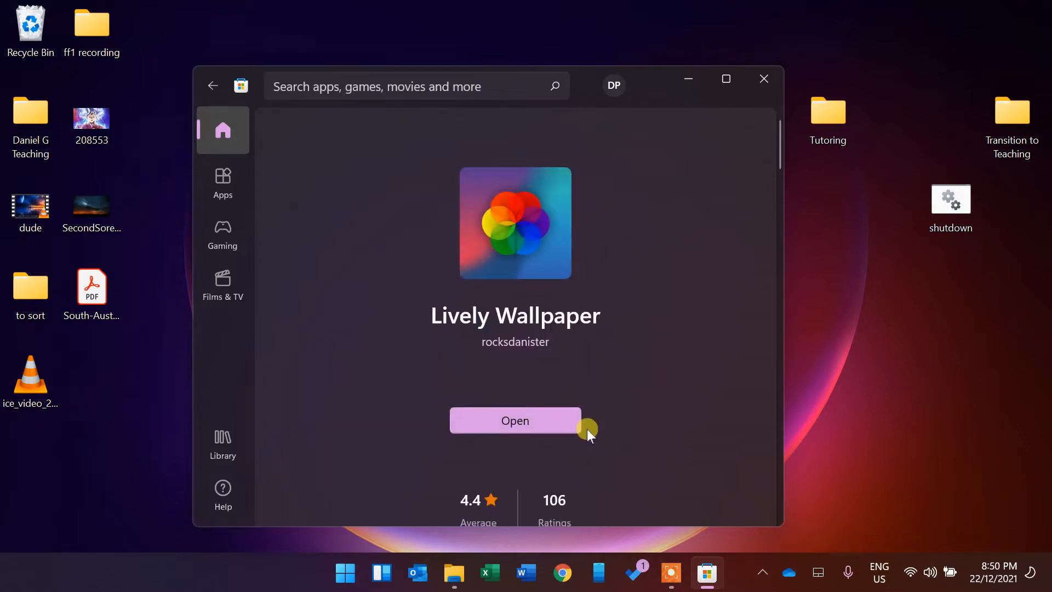
pyautogui.moveTo(475, 445)
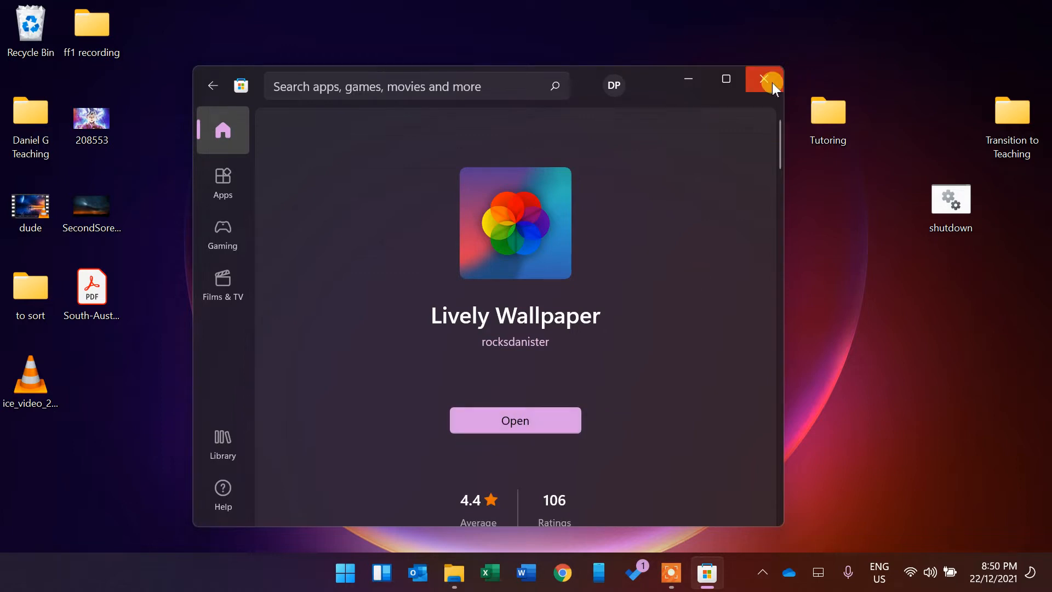
# Step: Open the Lively library from the hidden tray icons and bring up the Medusae tile's options
pyautogui.click(763, 78)
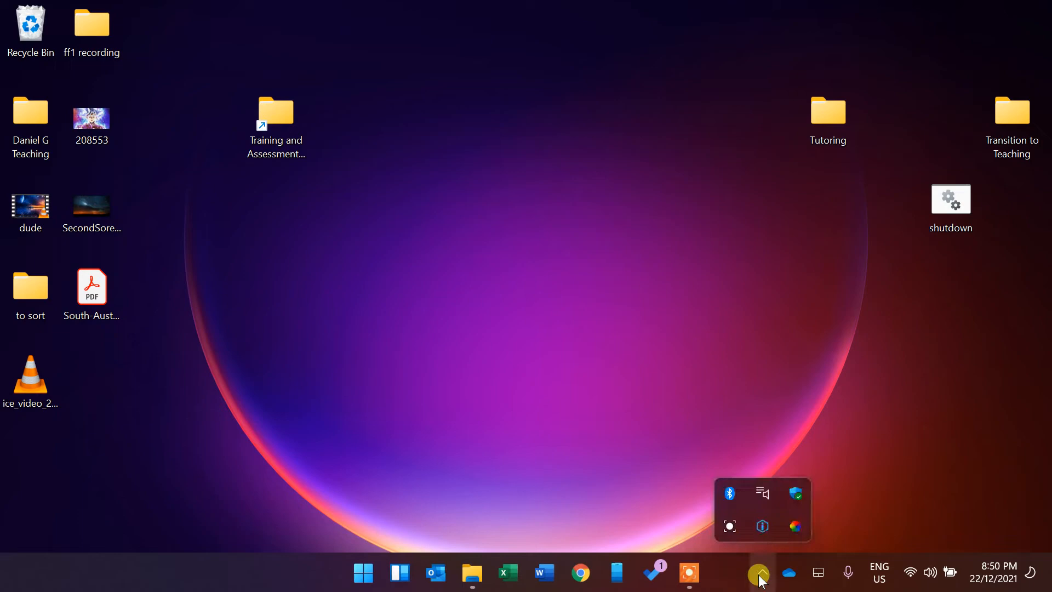
pyautogui.moveTo(796, 526)
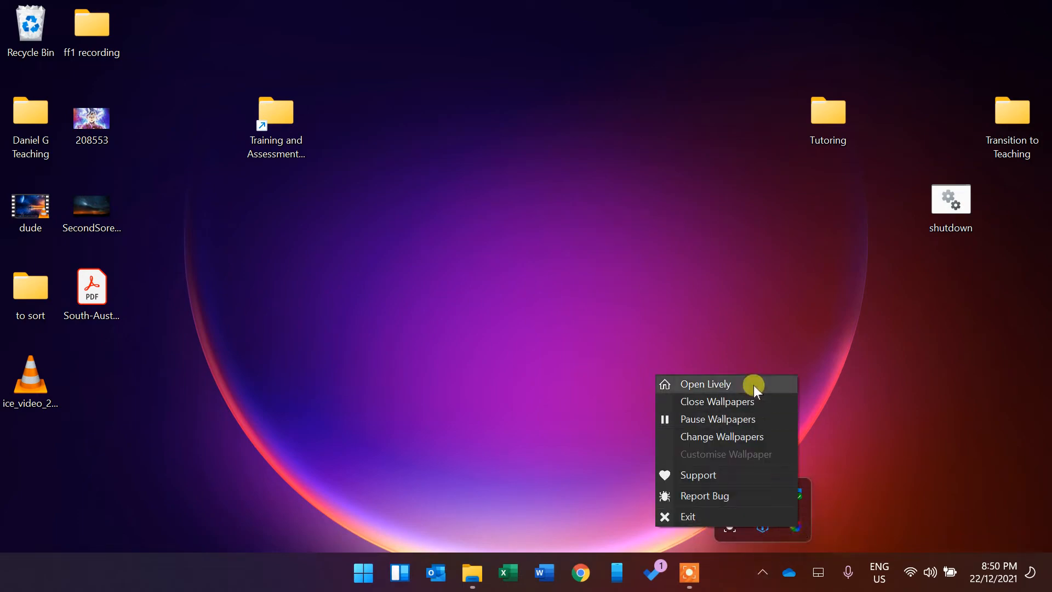
pyautogui.click(705, 384)
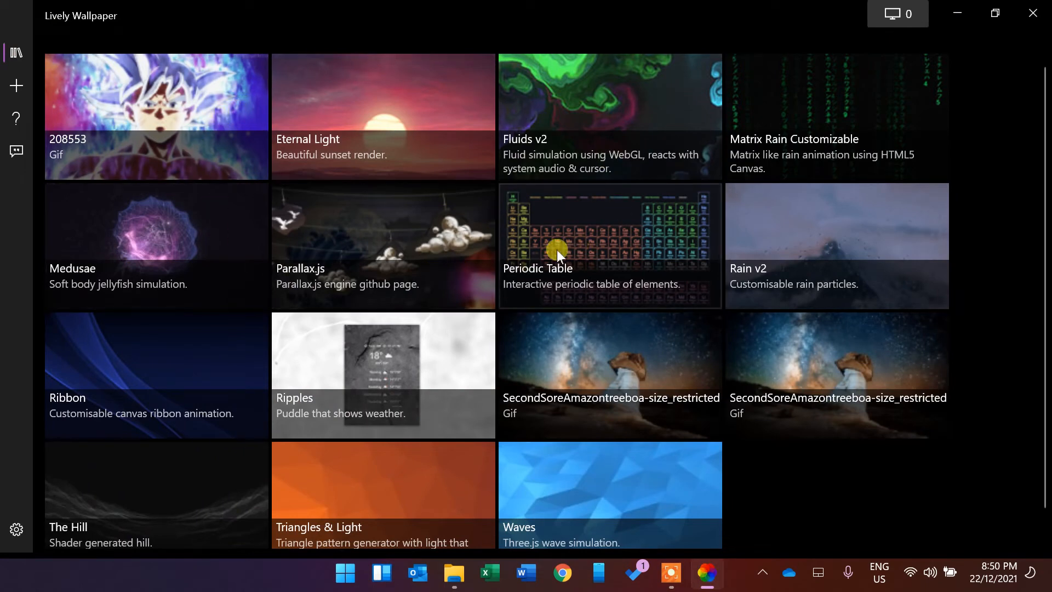
pyautogui.moveTo(602, 181)
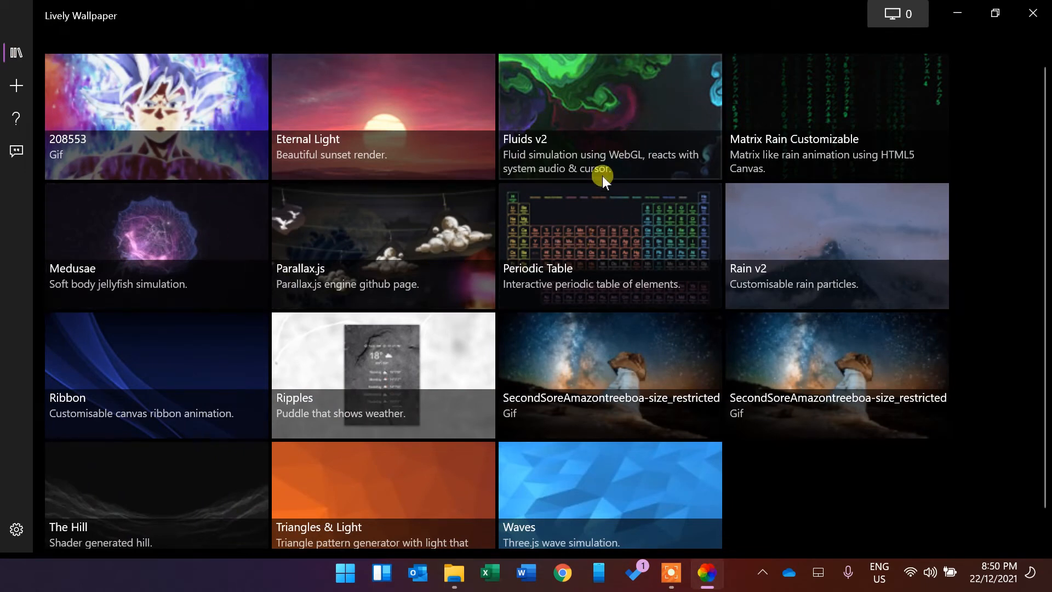
pyautogui.moveTo(721, 304)
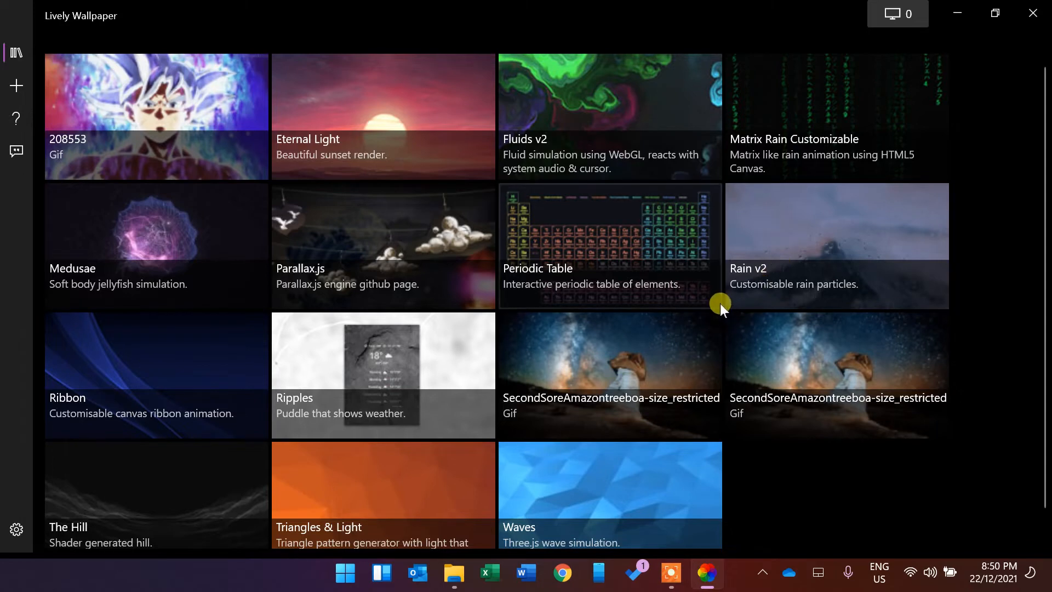
pyautogui.moveTo(598, 122)
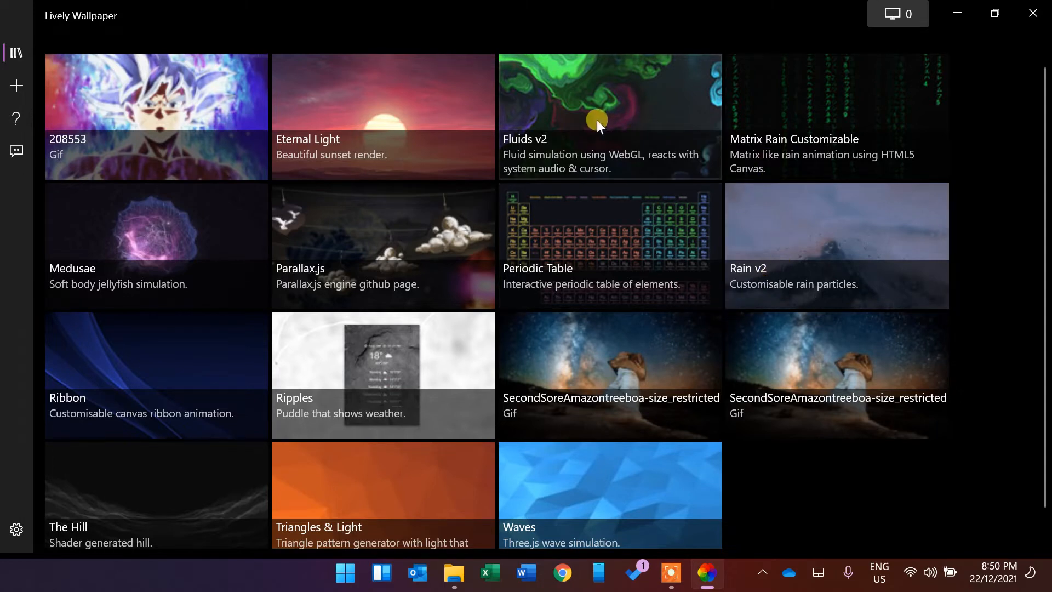
pyautogui.moveTo(183, 238)
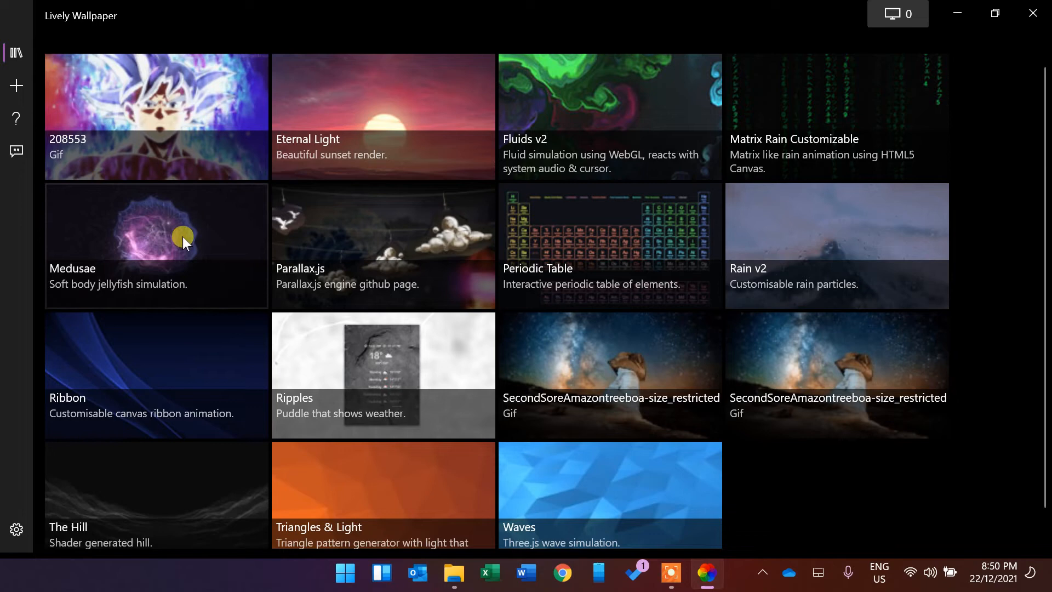
pyautogui.rightClick(183, 237)
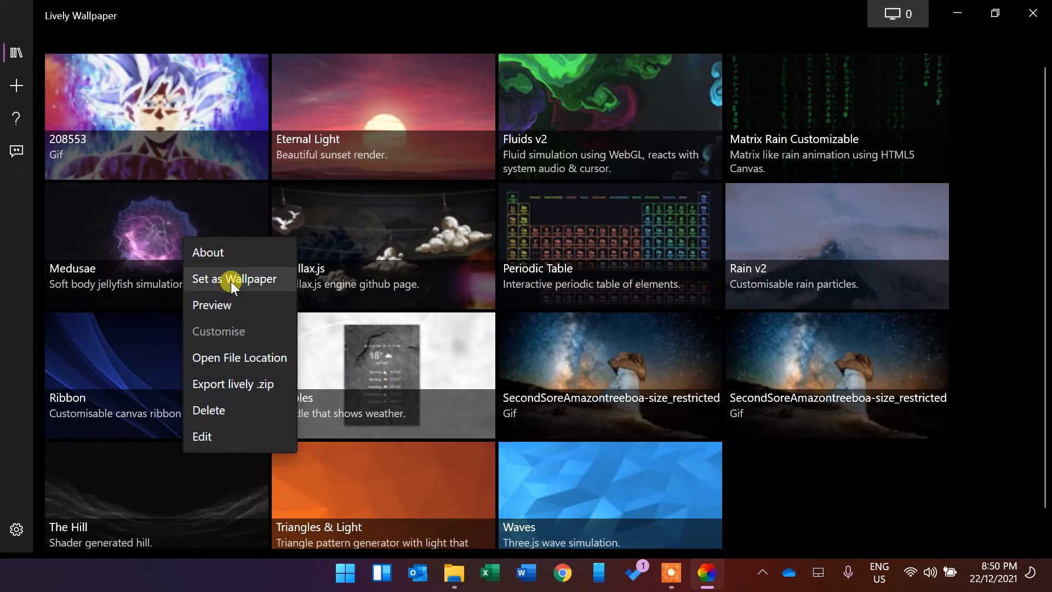
# Step: Apply Medusae as the live wallpaper, then use Lively's tray menu to switch to Parallax.js
pyautogui.click(234, 278)
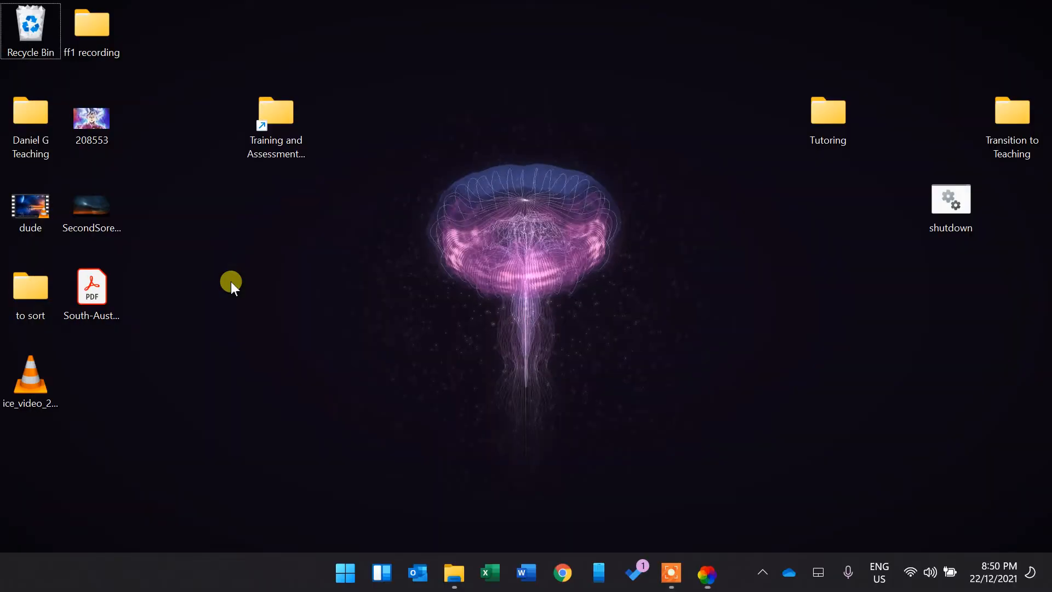
pyautogui.moveTo(429, 321)
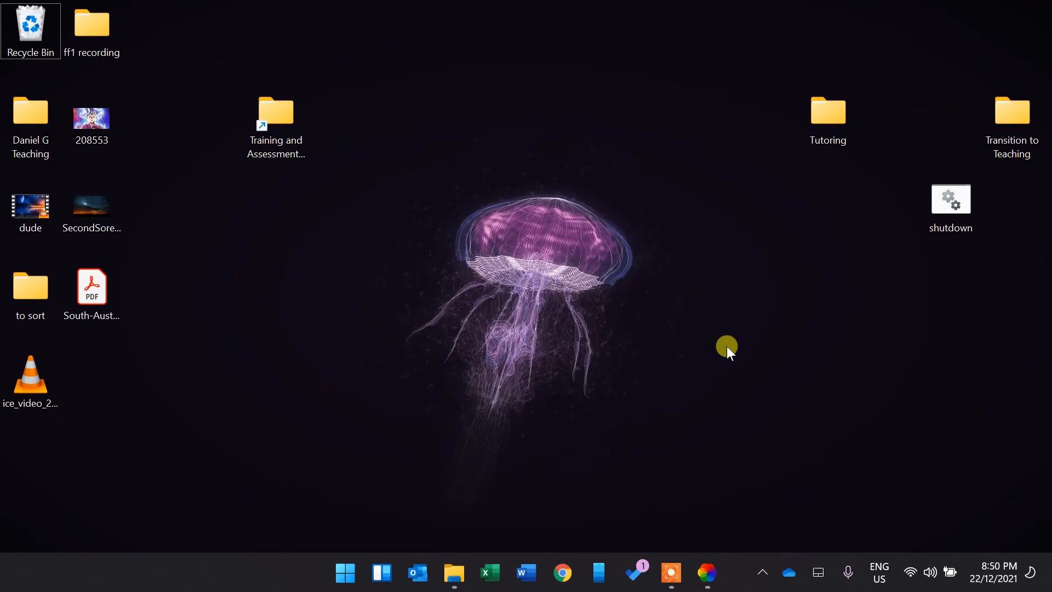
pyautogui.click(706, 571)
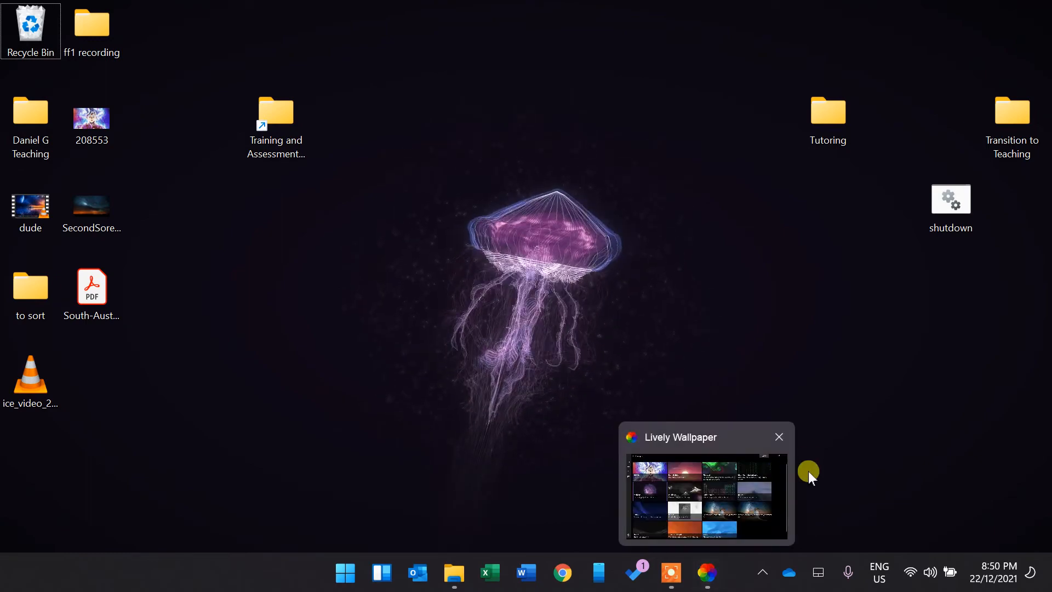
pyautogui.click(762, 572)
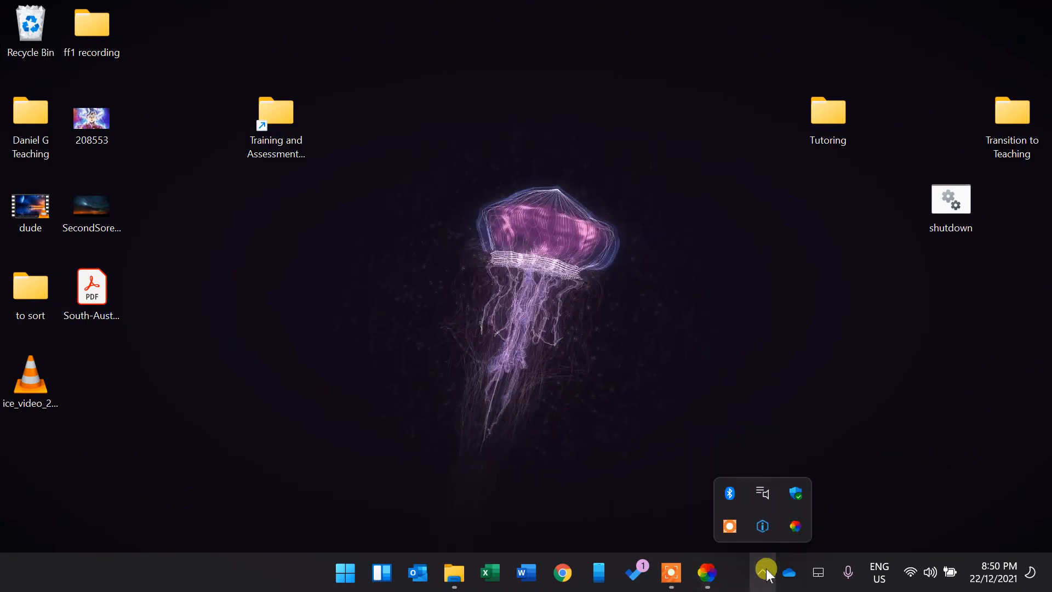
pyautogui.rightClick(795, 526)
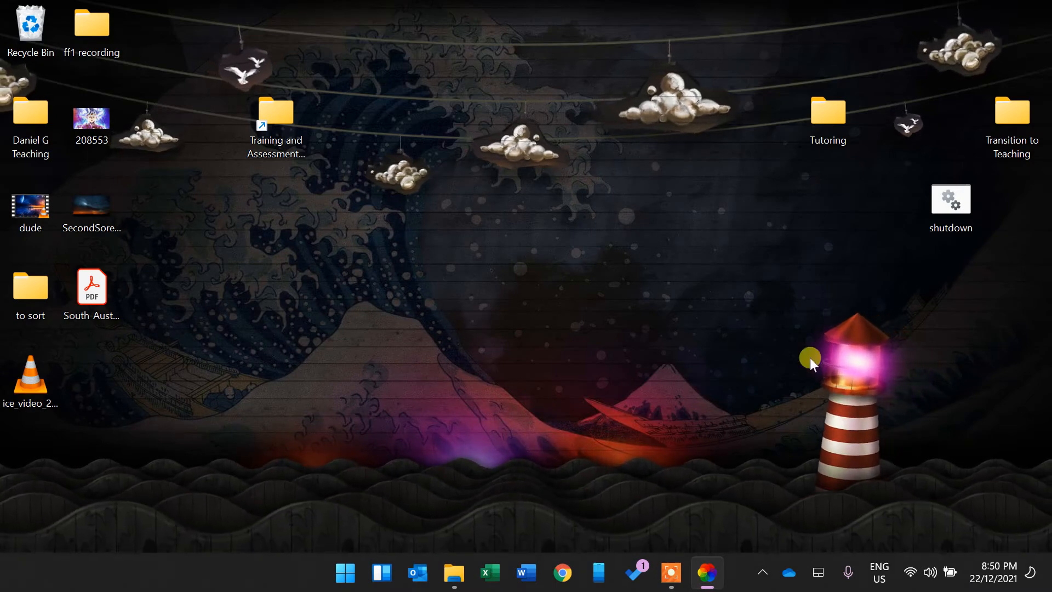
pyautogui.moveTo(572, 207)
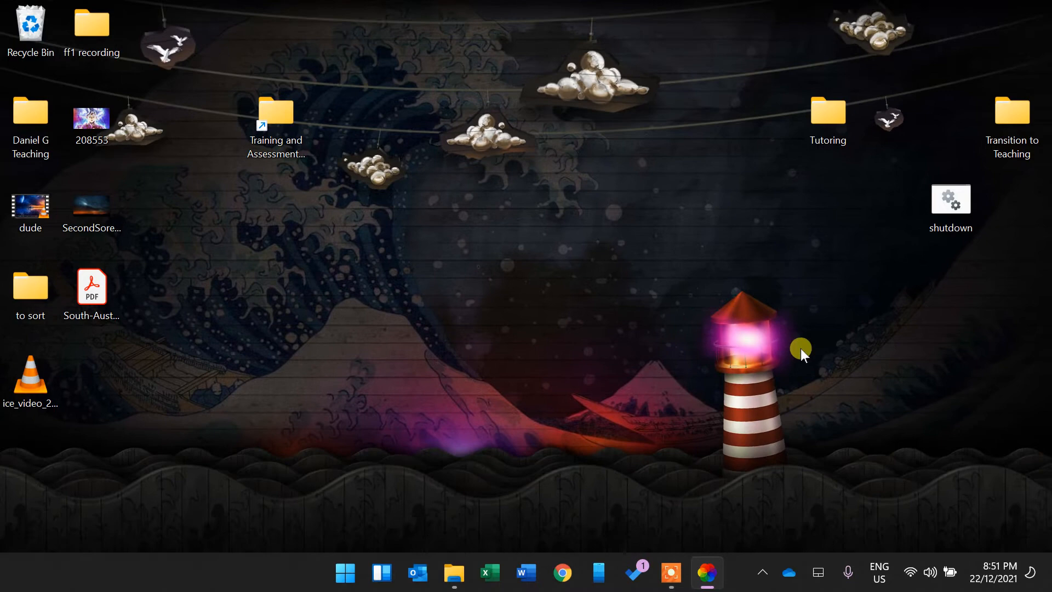
pyautogui.moveTo(730, 372)
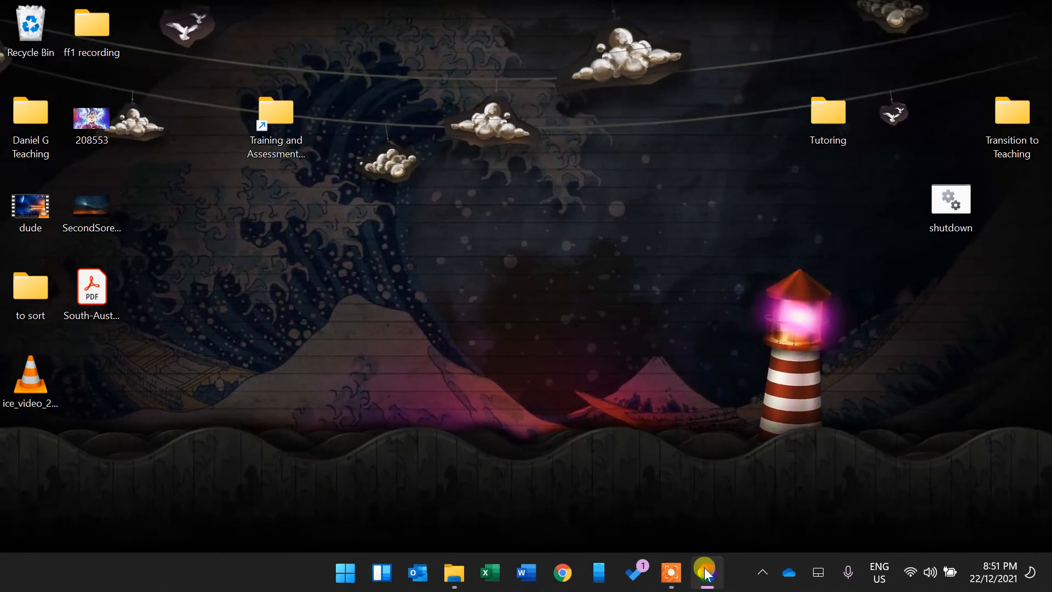
# Step: Visit Add Wallpaper, cancel the Browse file picker, and return to the library
pyautogui.click(706, 572)
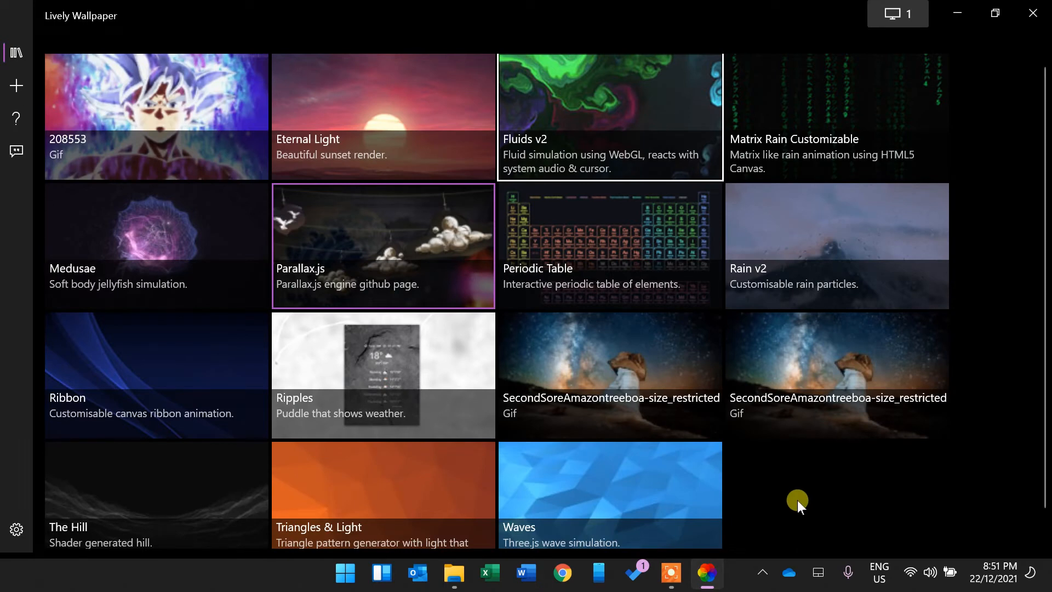
pyautogui.moveTo(507, 286)
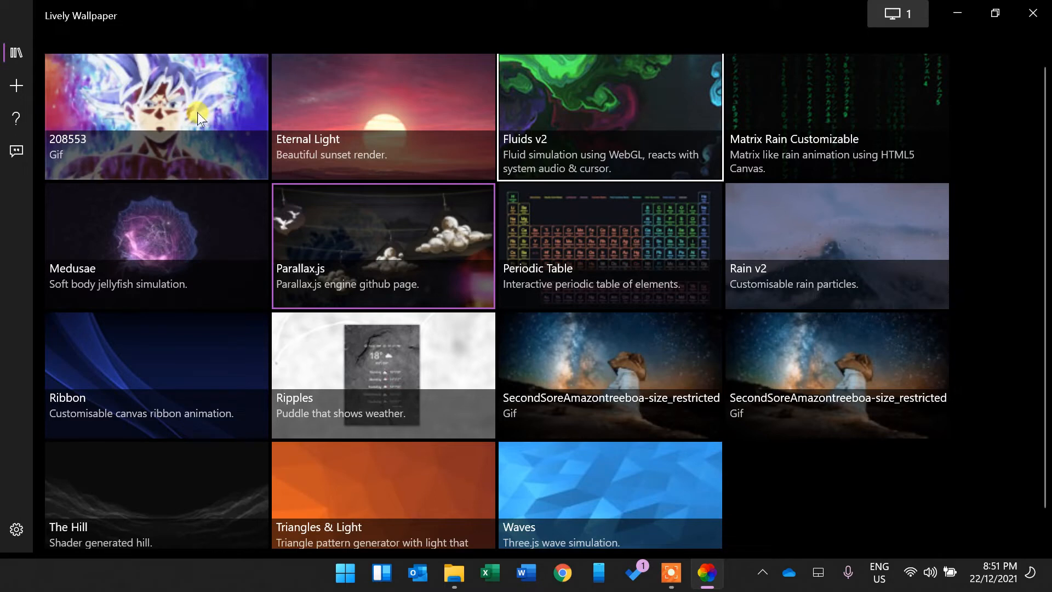
pyautogui.moveTo(17, 87)
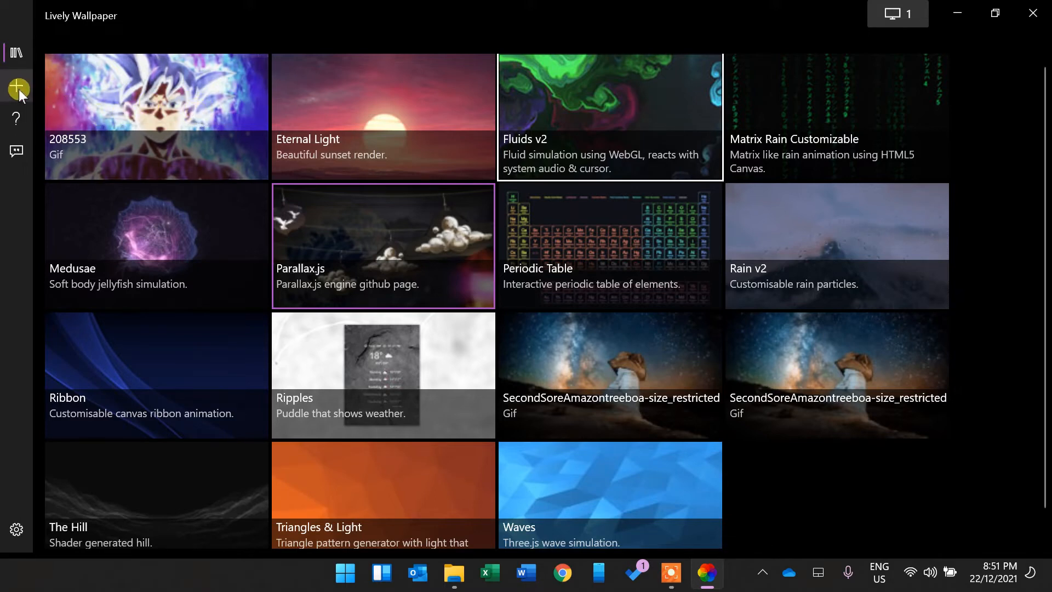
pyautogui.click(16, 87)
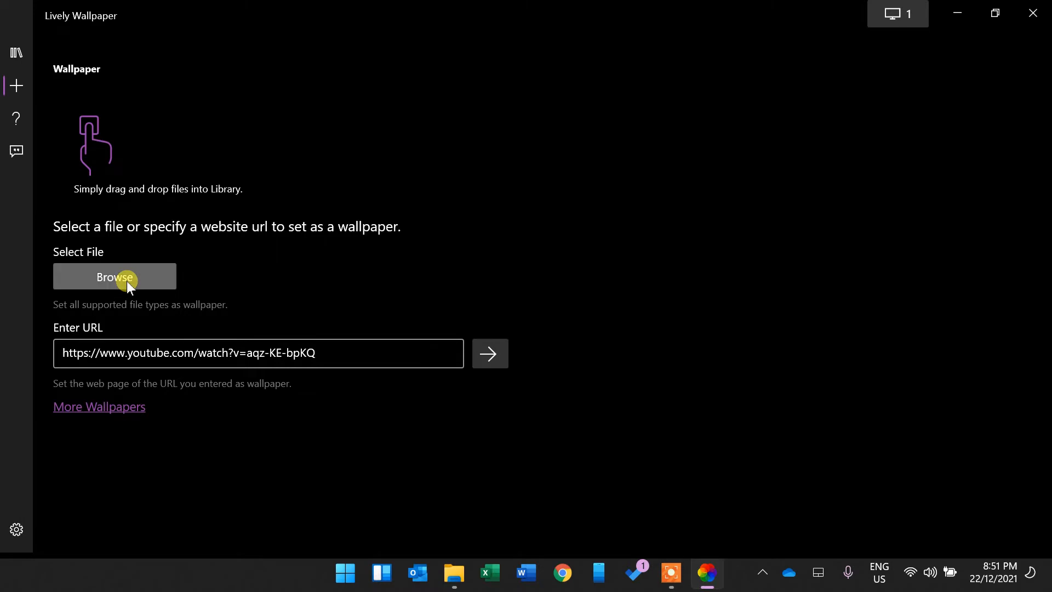
pyautogui.click(114, 277)
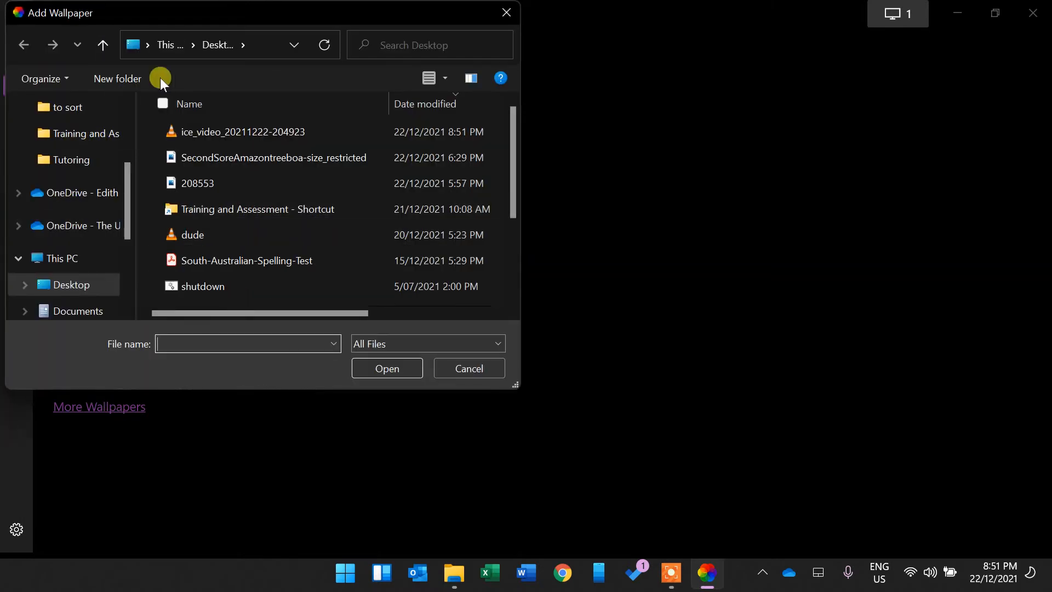
pyautogui.click(469, 368)
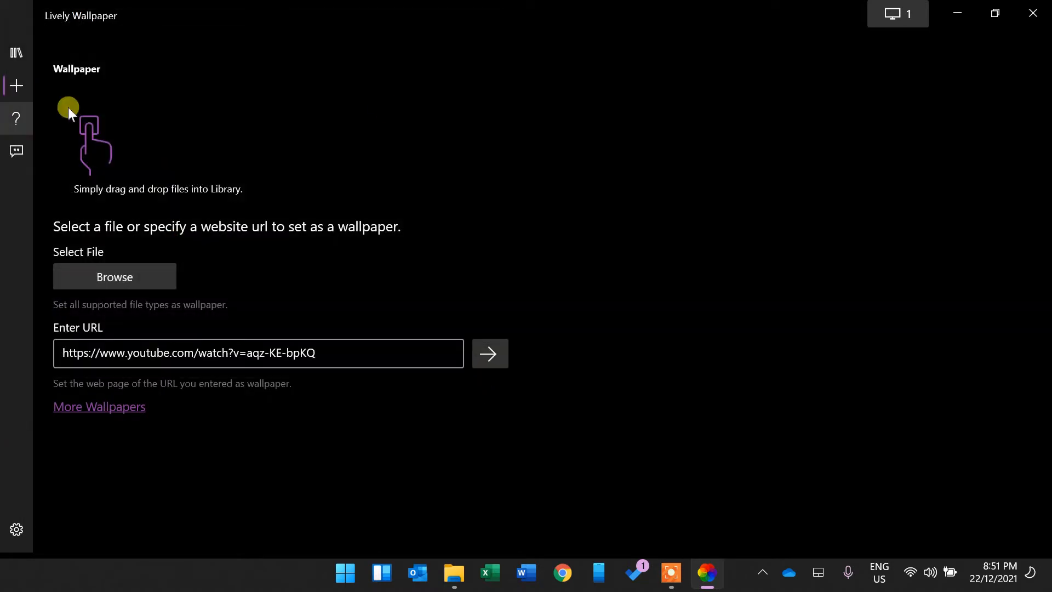
pyautogui.moveTo(5, 37)
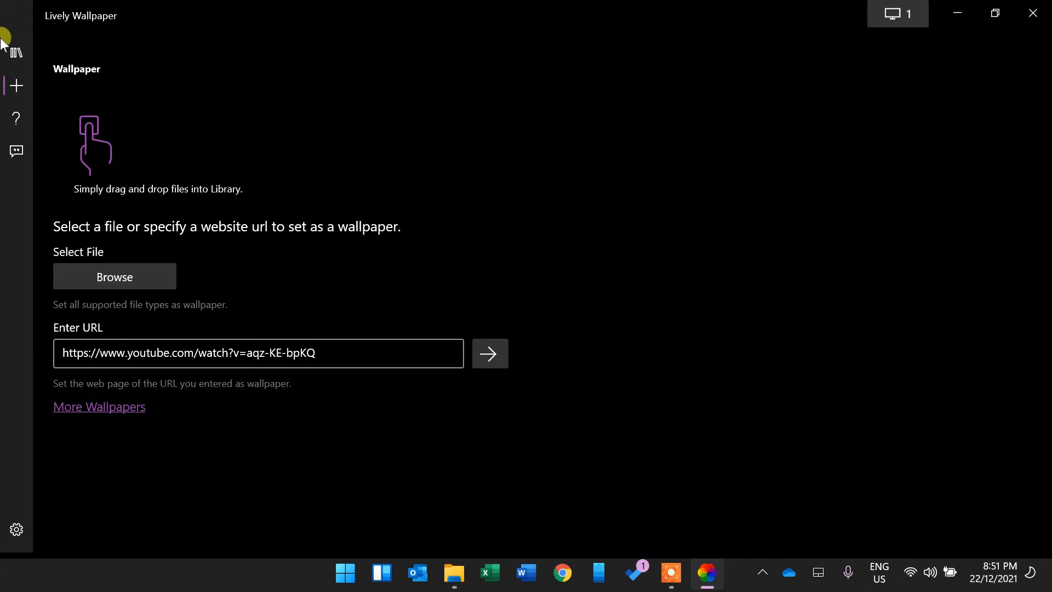
pyautogui.click(16, 52)
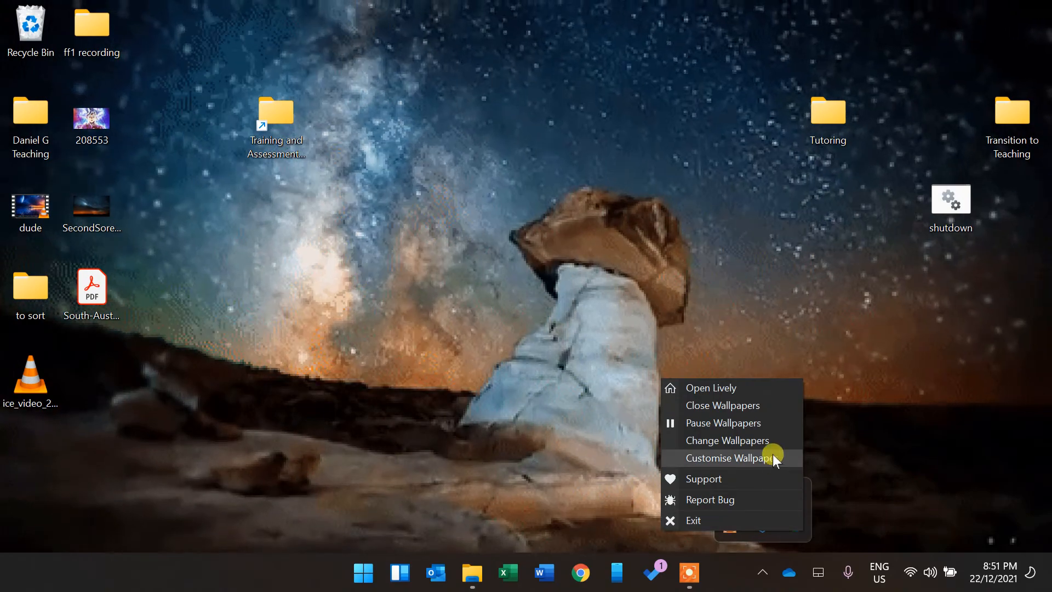
# Step: Apply The Hill wallpaper through the Lively tray menu's Change Wallpapers option
pyautogui.click(727, 457)
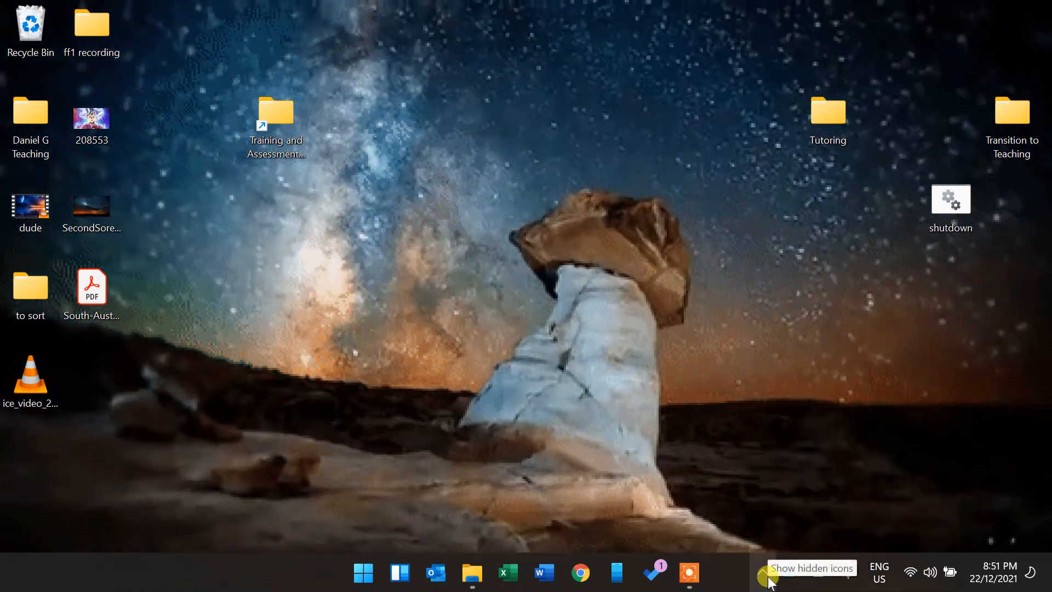
pyautogui.rightClick(765, 567)
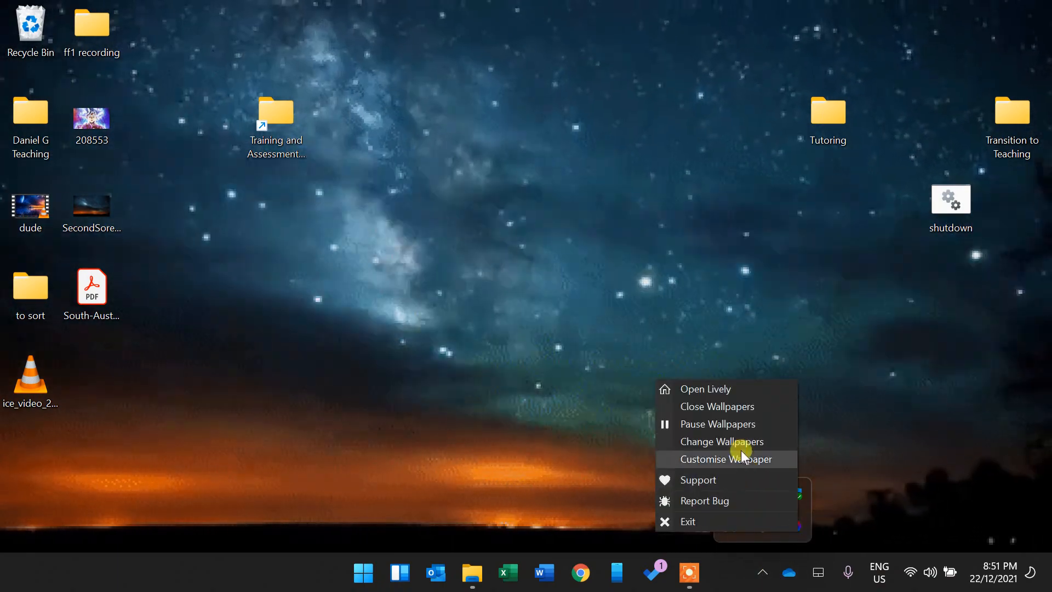
pyautogui.click(717, 407)
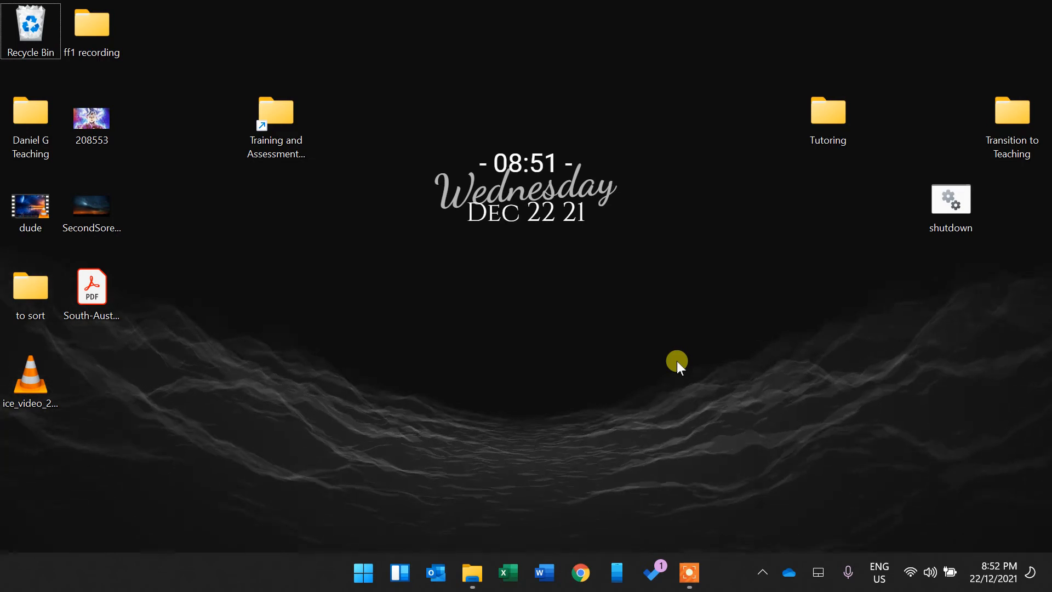
pyautogui.moveTo(775, 480)
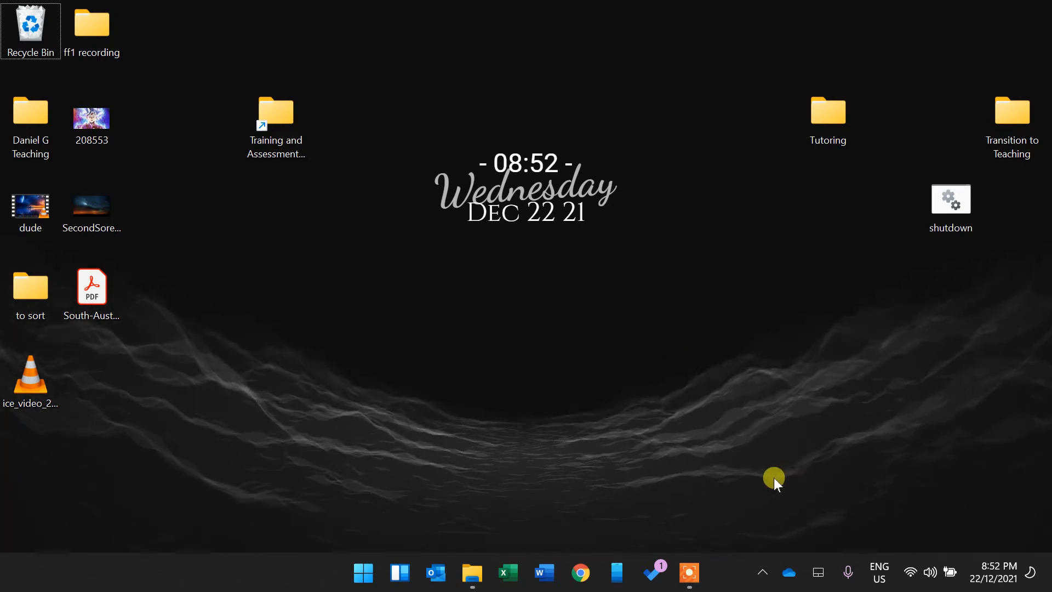
pyautogui.moveTo(768, 506)
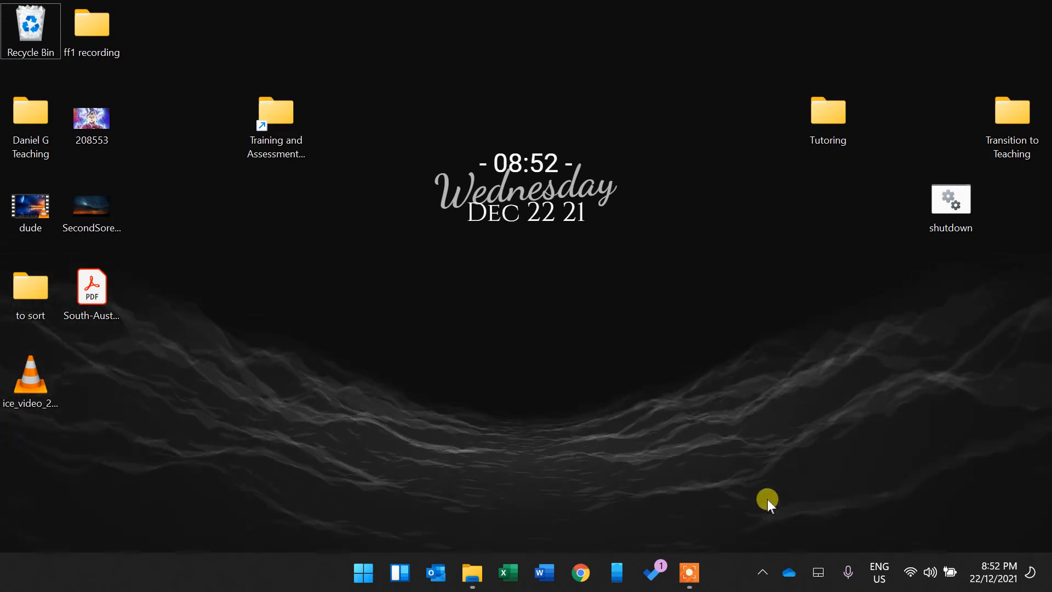
pyautogui.click(762, 572)
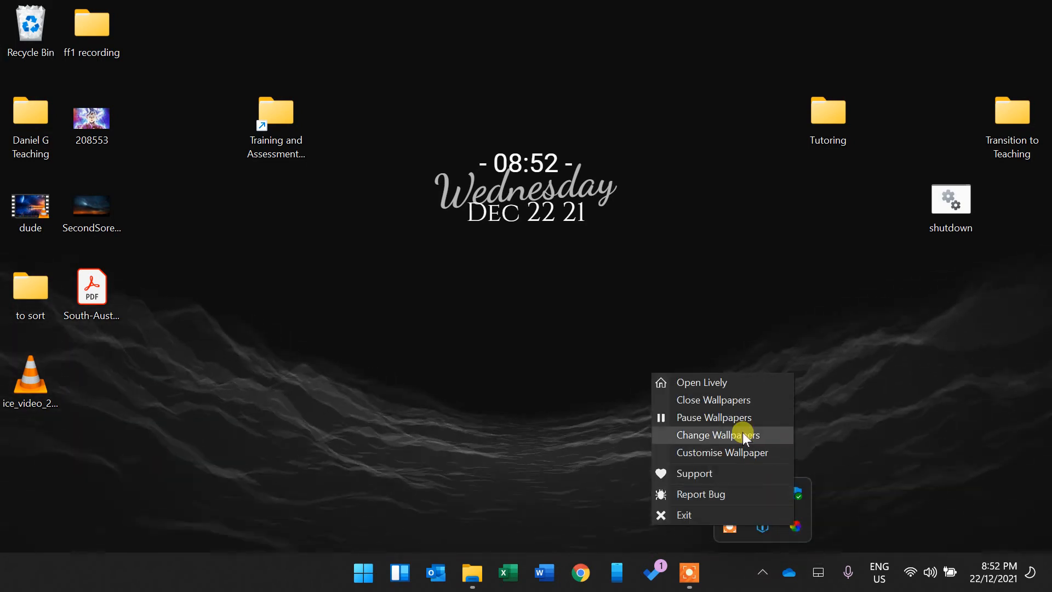
pyautogui.click(742, 435)
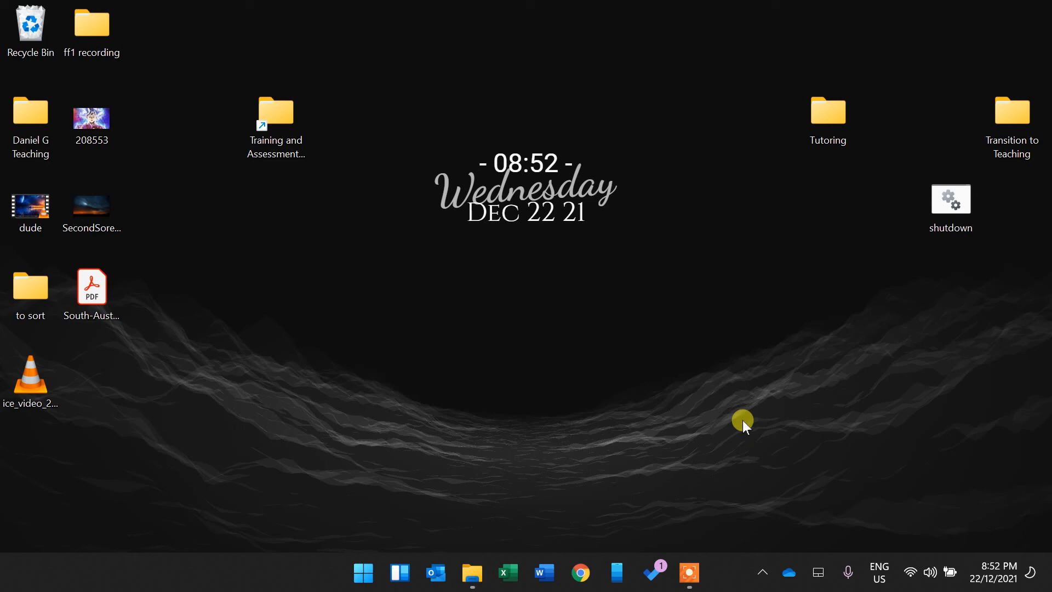
pyautogui.moveTo(715, 409)
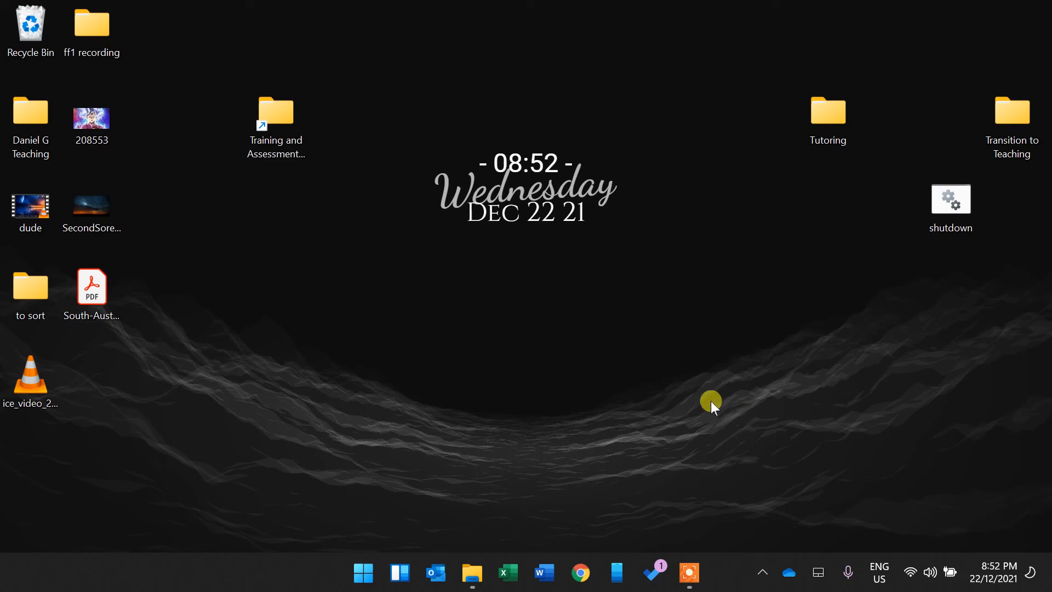